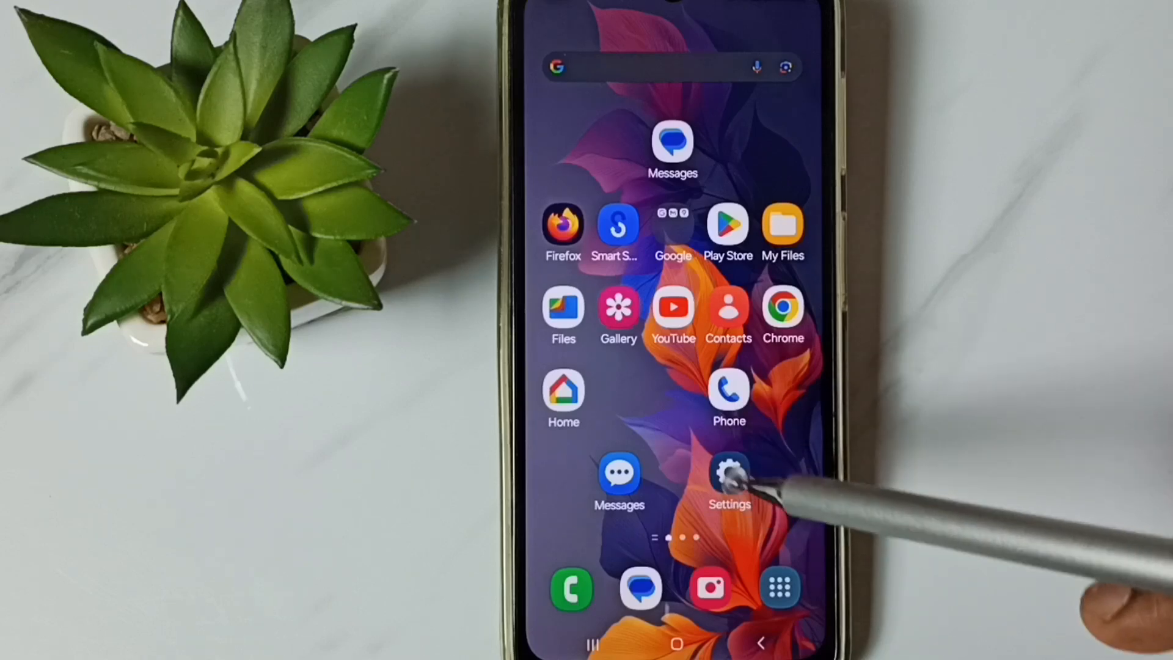
- Launch Settings from the home screen and go to the About phone page
{"action": "left_click", "coordinate": [728, 475]}
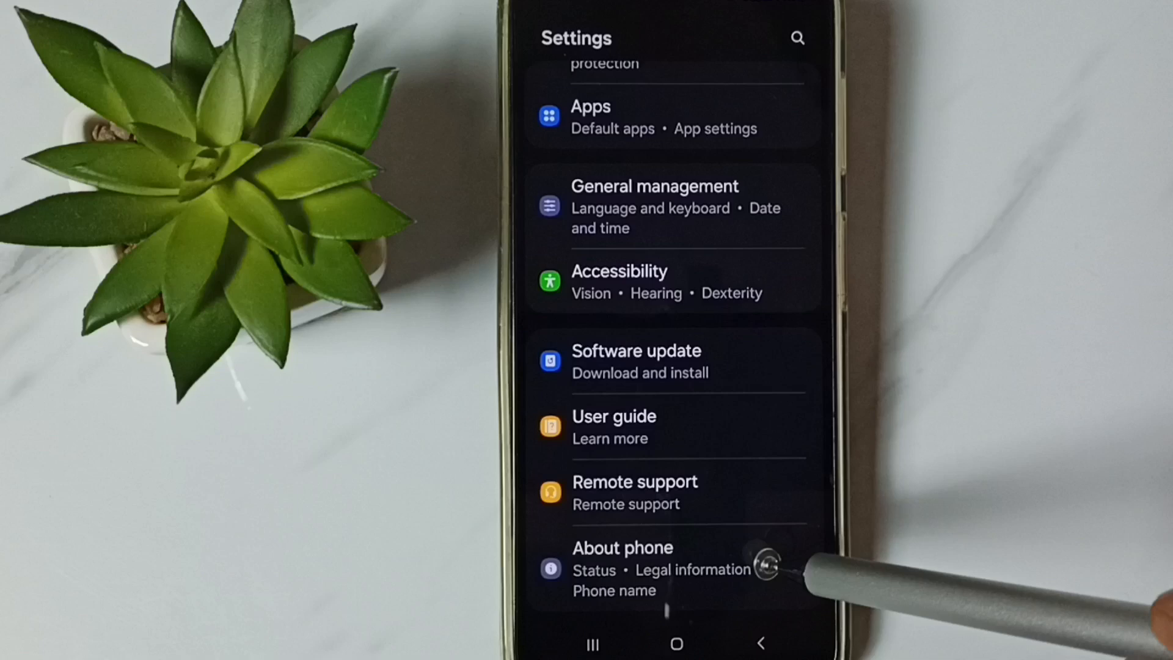
{"action": "left_click", "coordinate": [622, 568]}
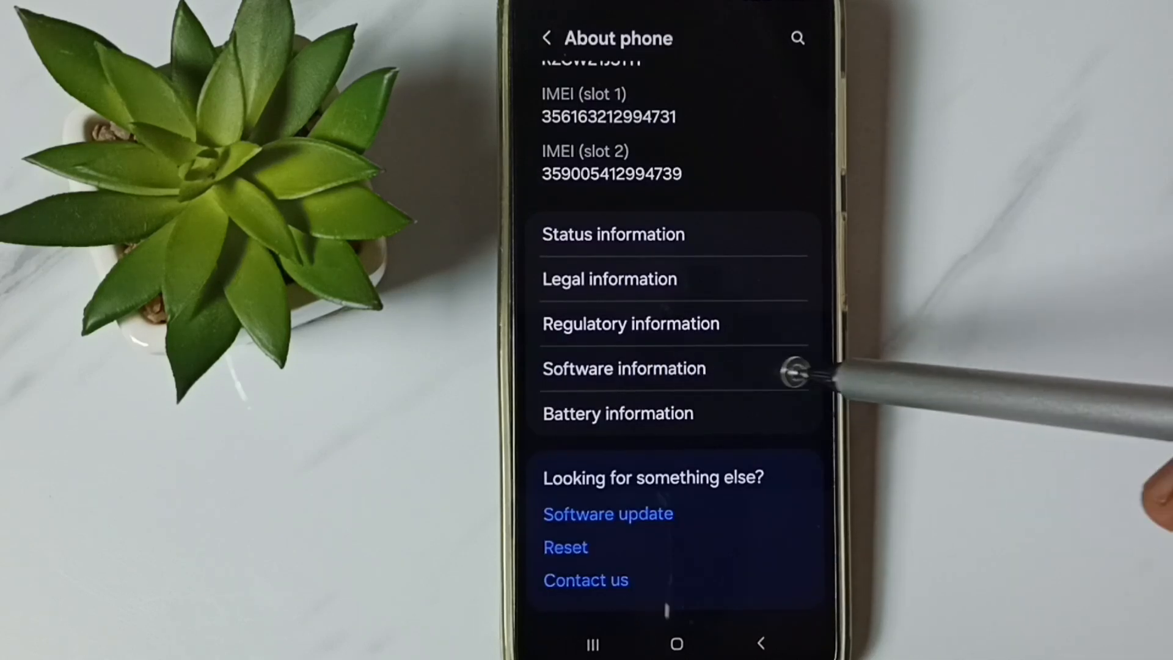
- In Software information, tap Build number repeatedly until developer mode is enabled
{"action": "left_click", "coordinate": [624, 368]}
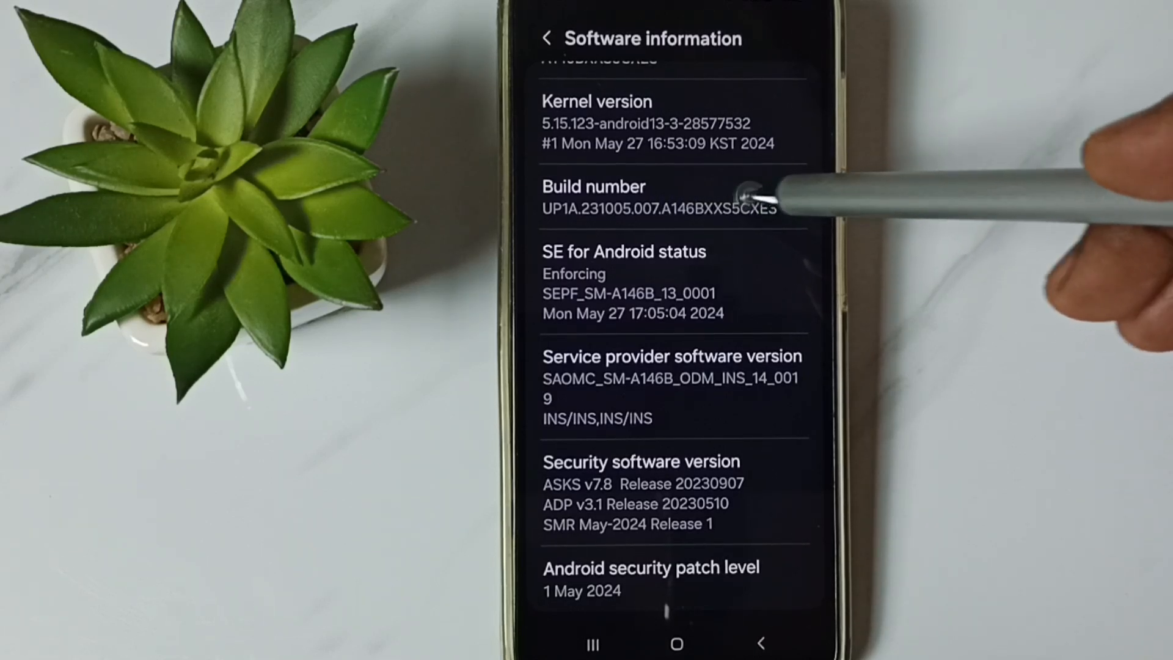
{"action": "left_click", "coordinate": [658, 198]}
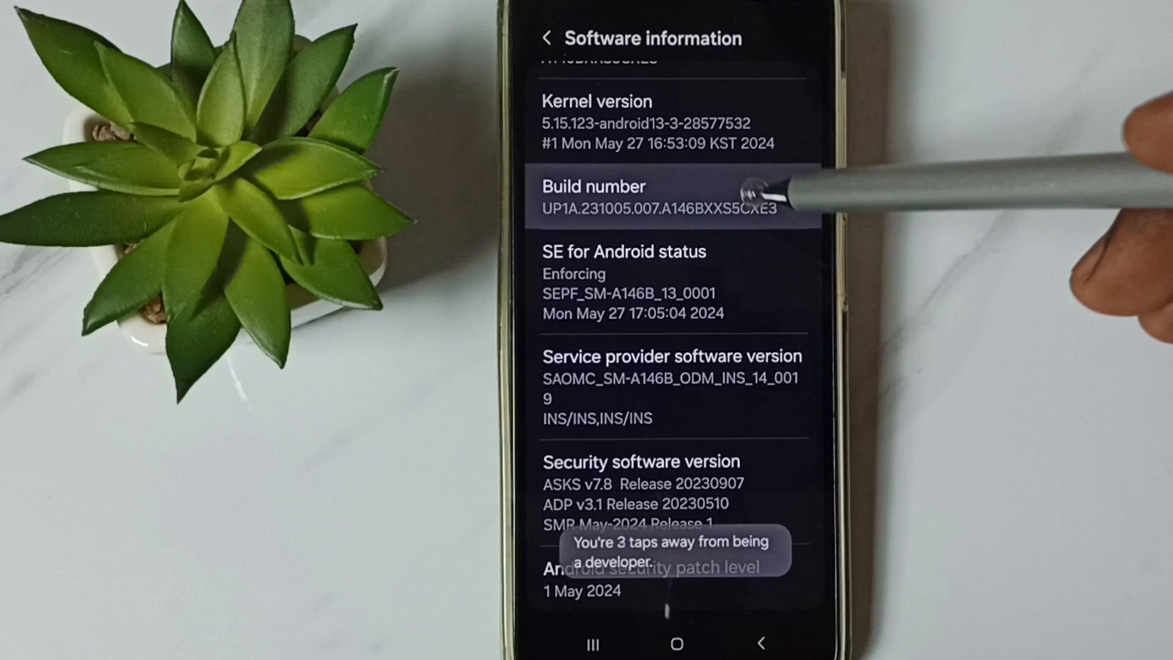
{"action": "left_click", "coordinate": [661, 198]}
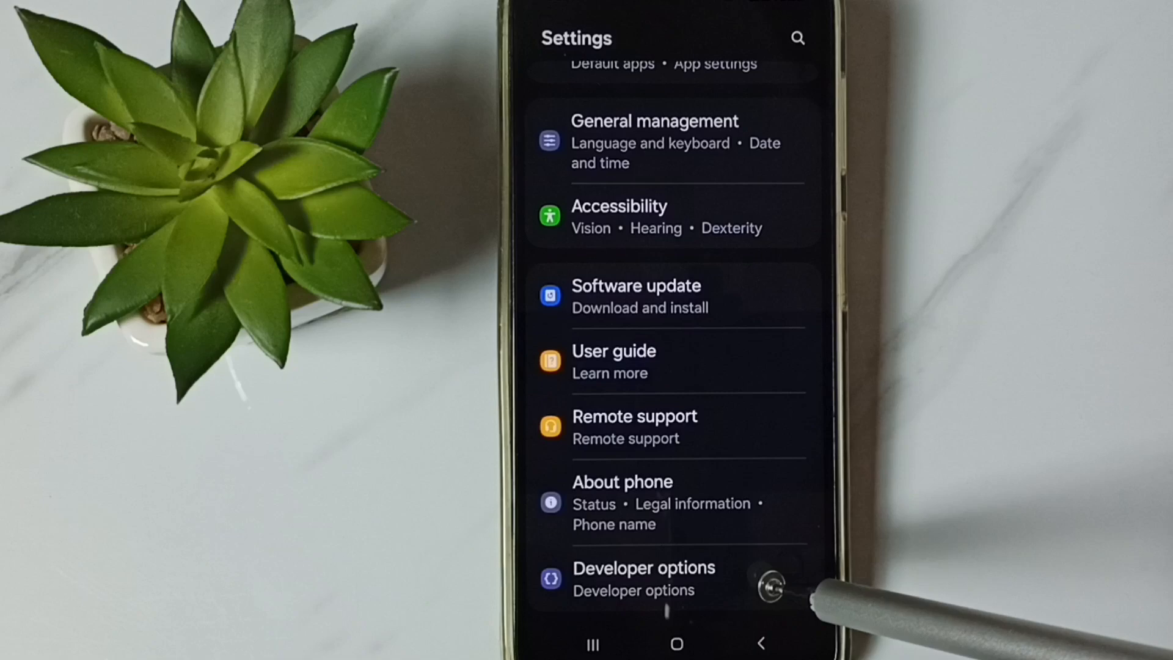
- Open Developer options from the bottom of the main Settings list
{"action": "left_click", "coordinate": [644, 567]}
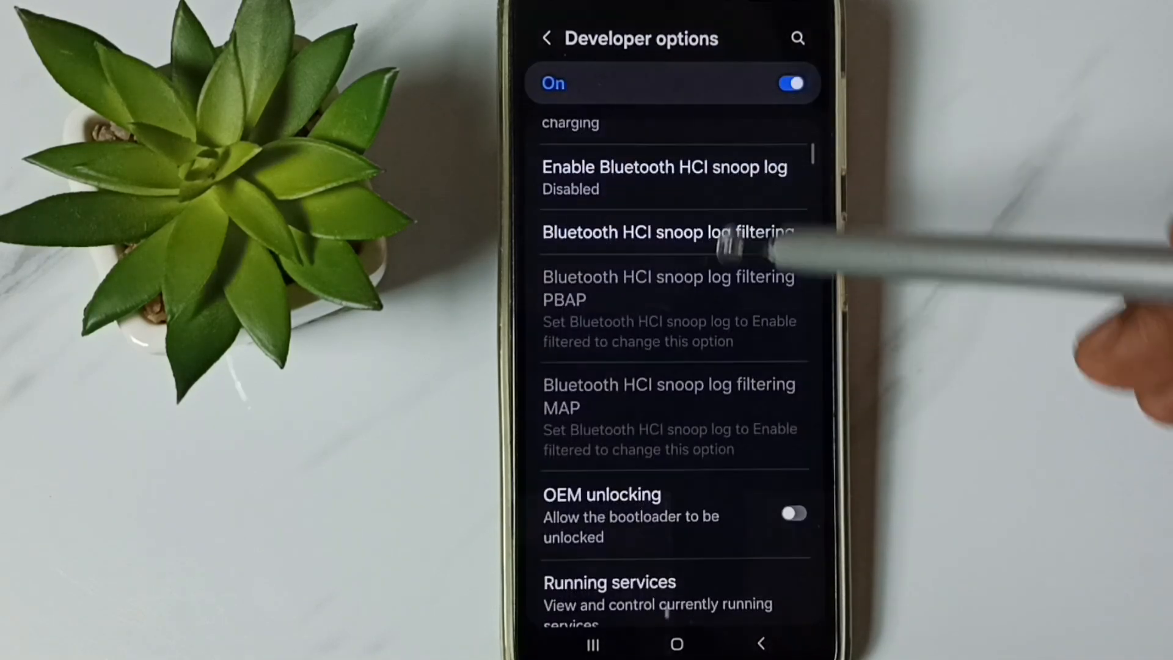
- Scroll to the Debugging section and enable USB debugging
{"action": "scroll", "scroll_direction": "down", "scroll_amount": 3}
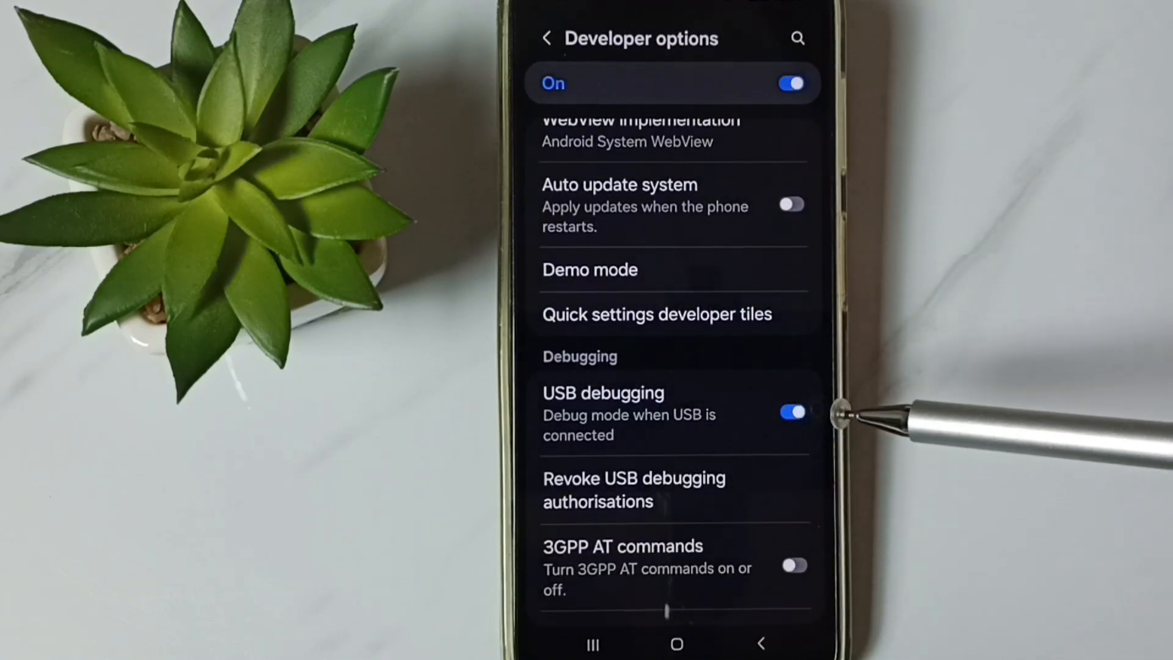
{"action": "mouse_move", "coordinate": [807, 412]}
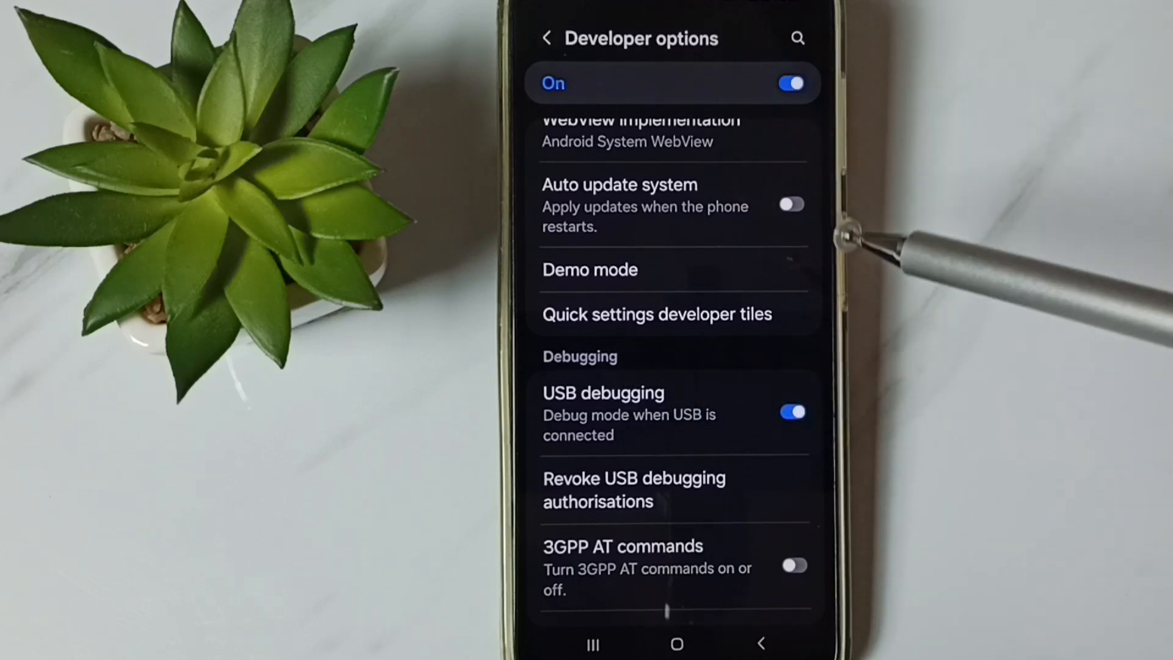
- Disable USB debugging, return to the Settings list, and exit to the home screen
{"action": "left_click", "coordinate": [792, 412]}
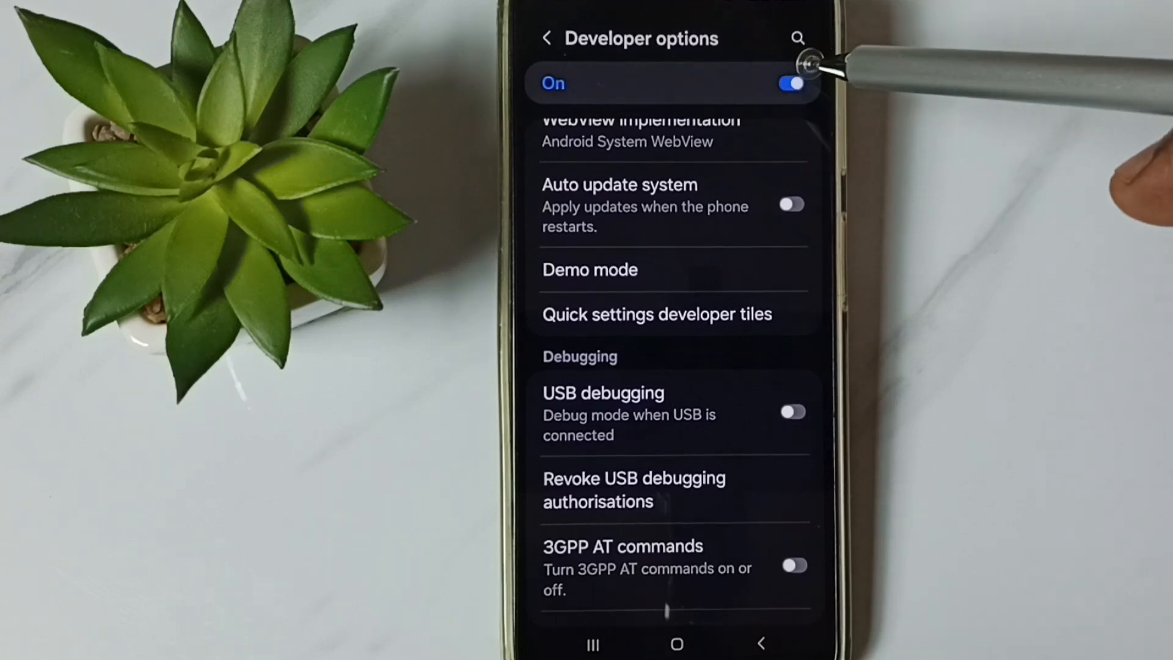
{"action": "left_click", "coordinate": [791, 83]}
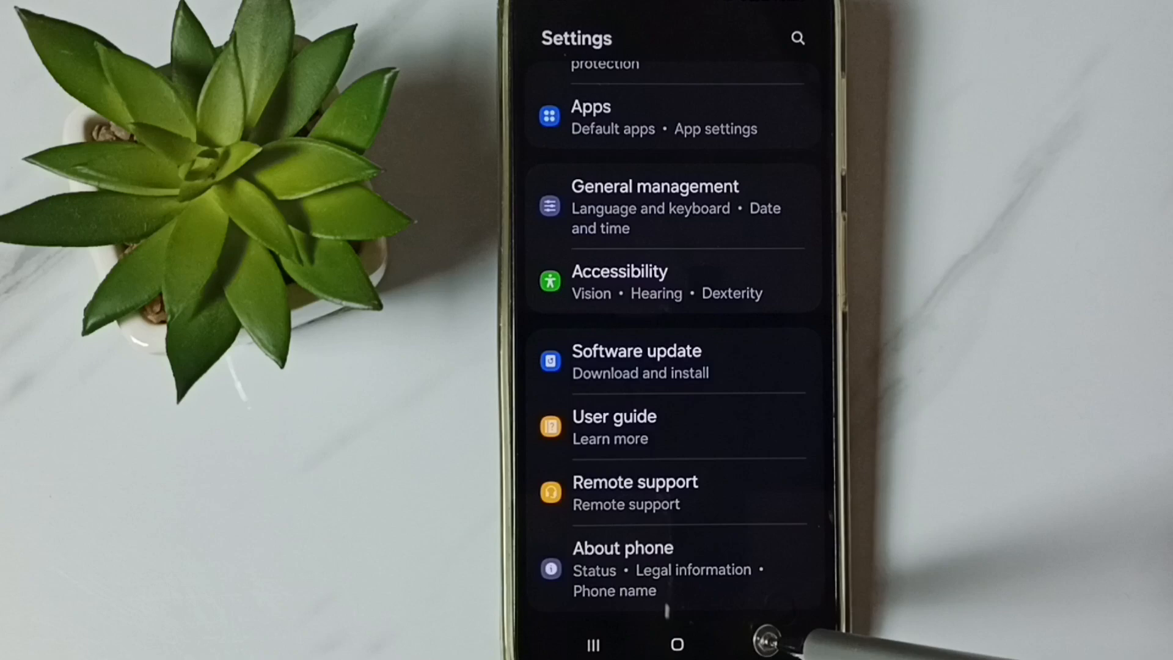
{"action": "left_click", "coordinate": [676, 643]}
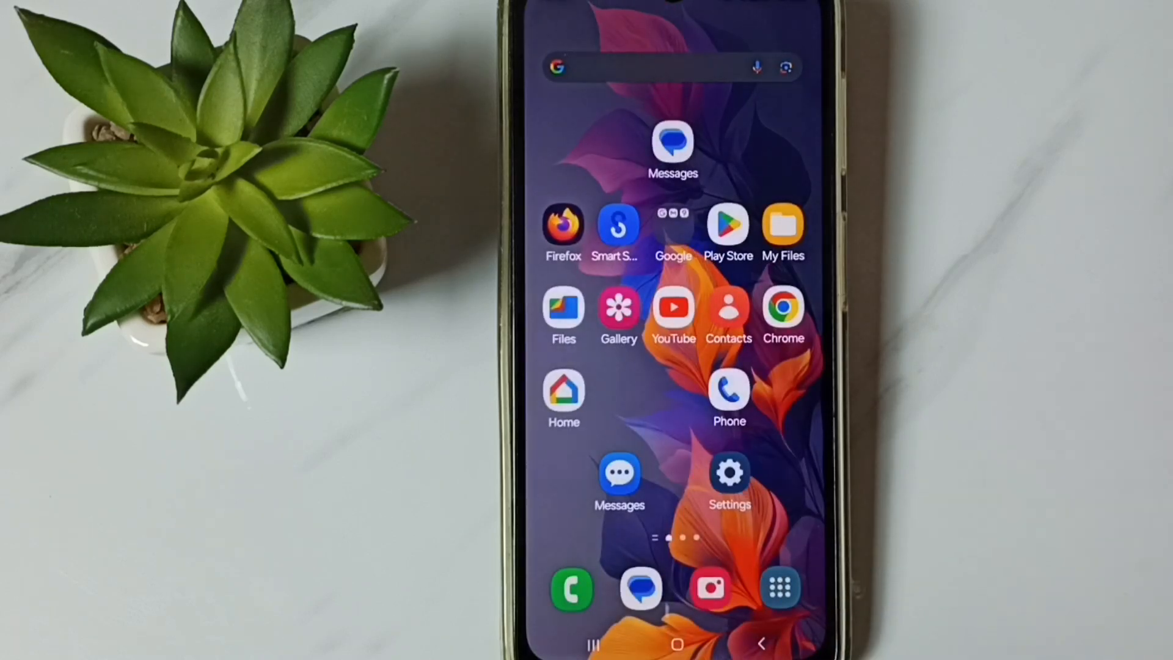